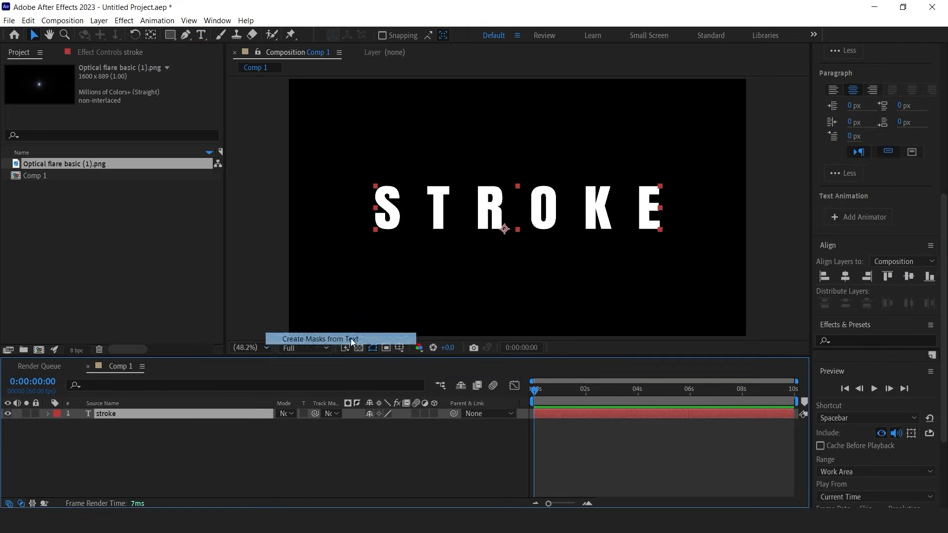
Step: Create masks from the STROKE text, producing an outlines layer with per-letter masks
{"action": "left_click", "coordinate": [319, 339]}
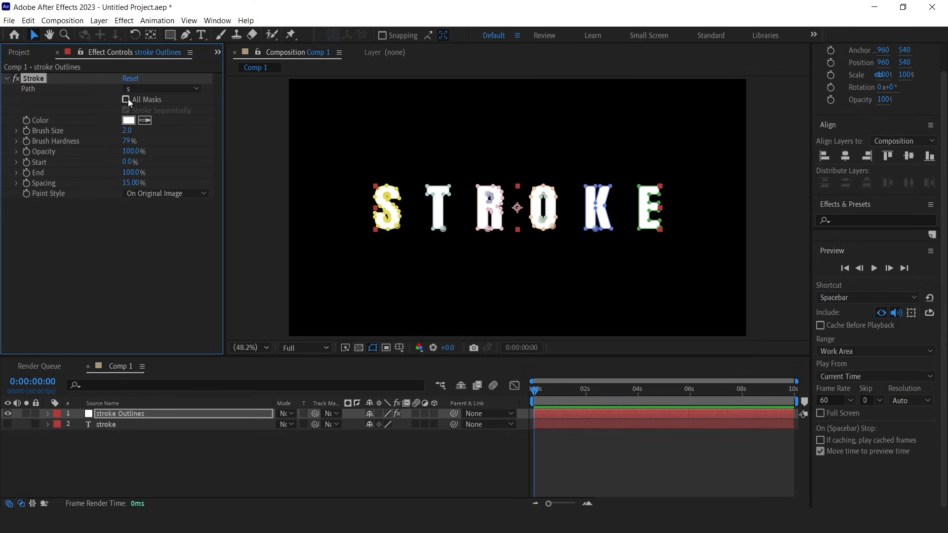
Step: Enable All Masks in the Stroke effect and set Paint Style to On Transparent
{"action": "left_click", "coordinate": [126, 100]}
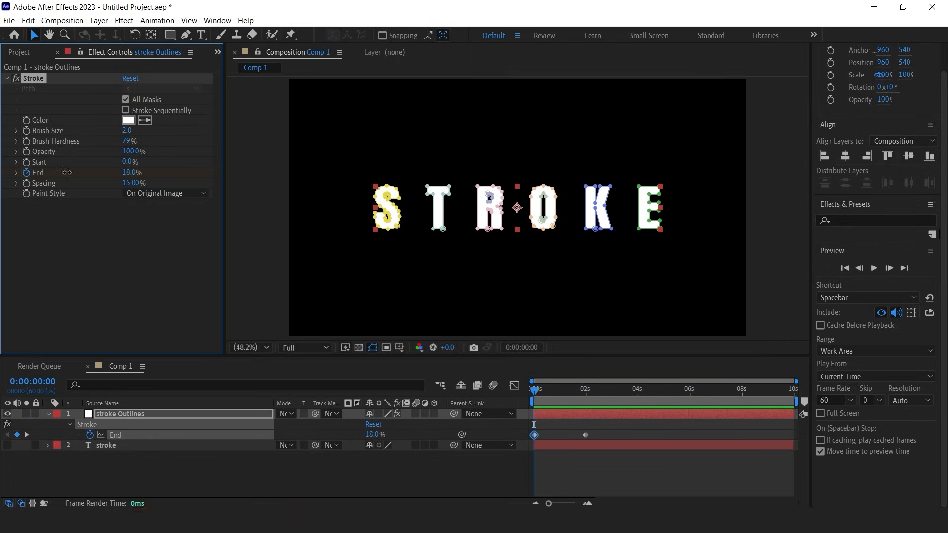
{"action": "left_click", "coordinate": [166, 193]}
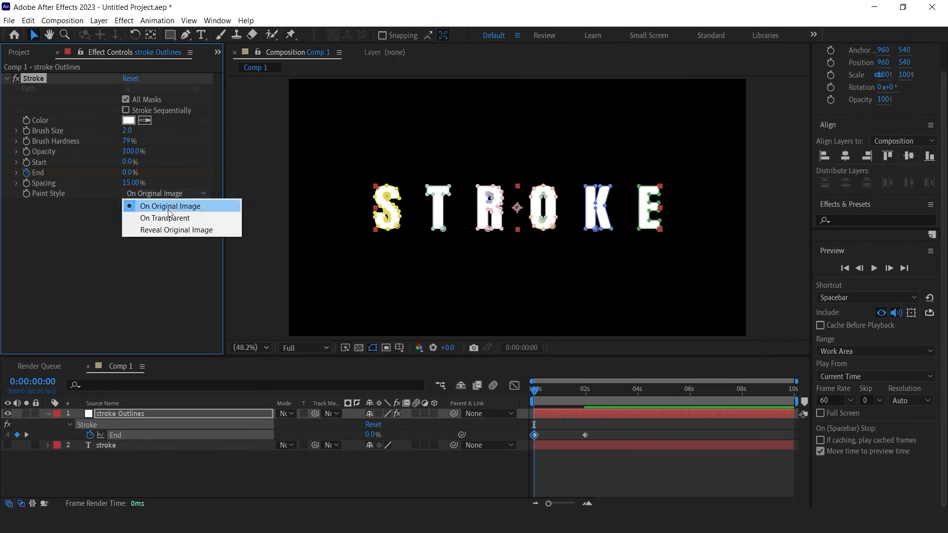
{"action": "left_click", "coordinate": [165, 218]}
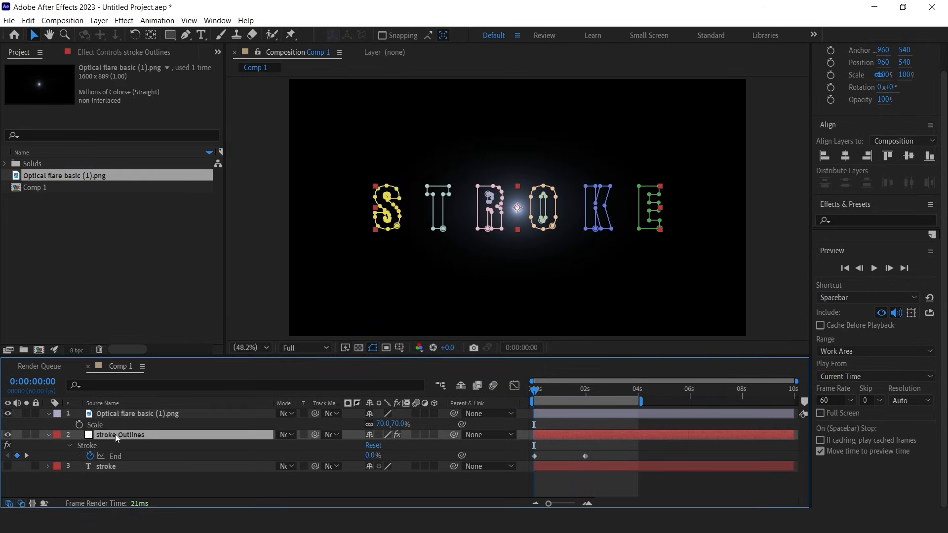
Step: Copy the S letter's mask path and paste it into the flare layer's Position
{"action": "left_click", "coordinate": [59, 435]}
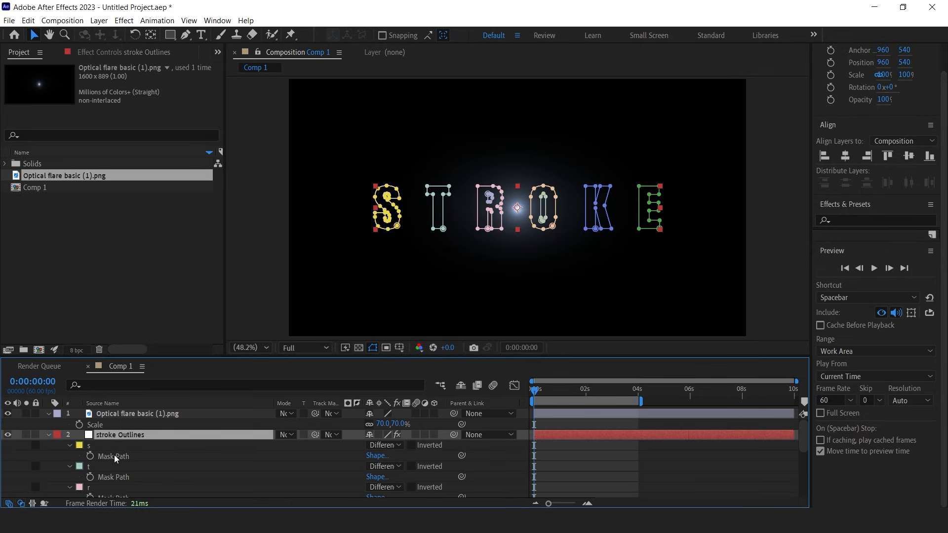
{"action": "left_click", "coordinate": [112, 456]}
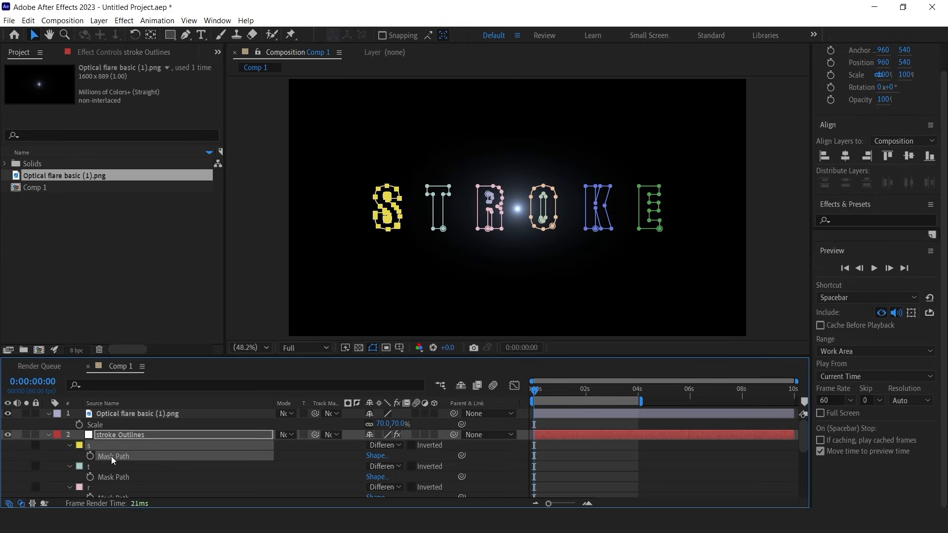
{"action": "left_click", "coordinate": [137, 414]}
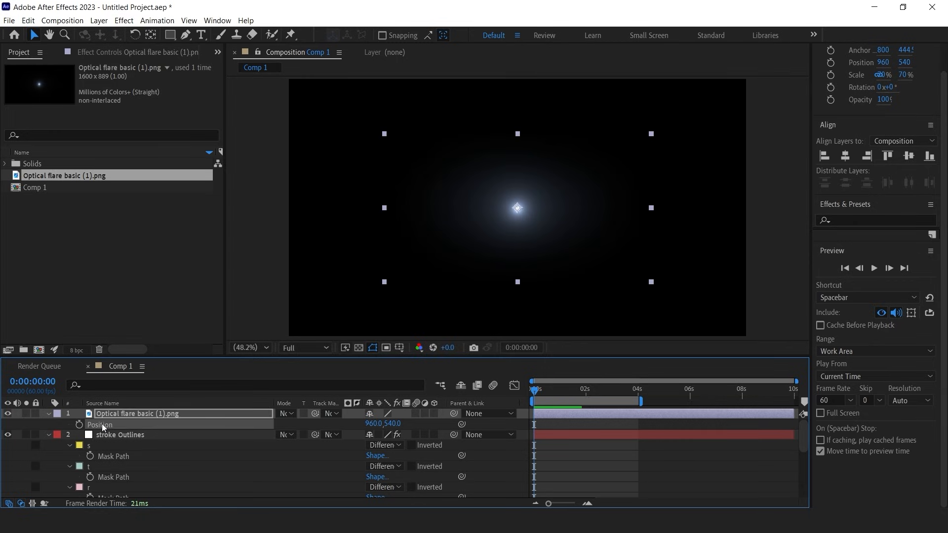
{"action": "left_click", "coordinate": [78, 425]}
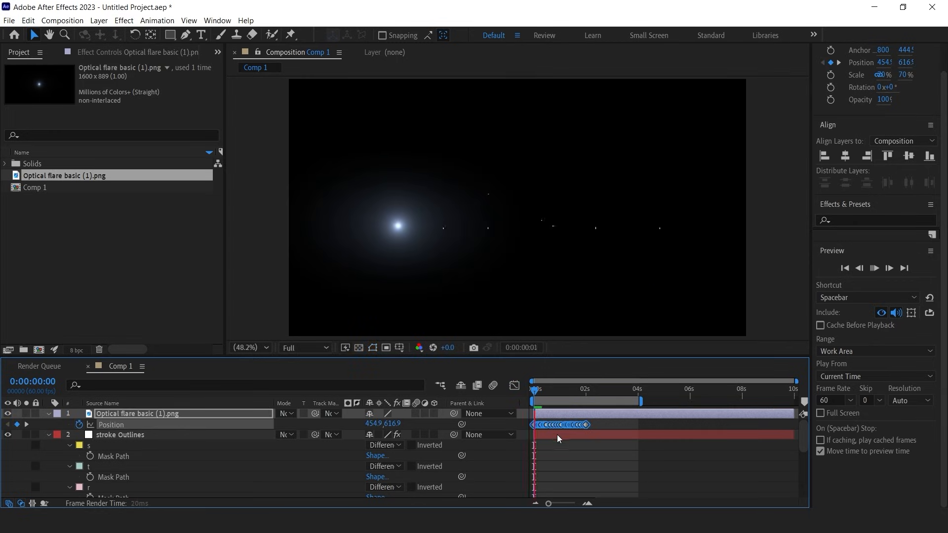
{"action": "left_click", "coordinate": [553, 425]}
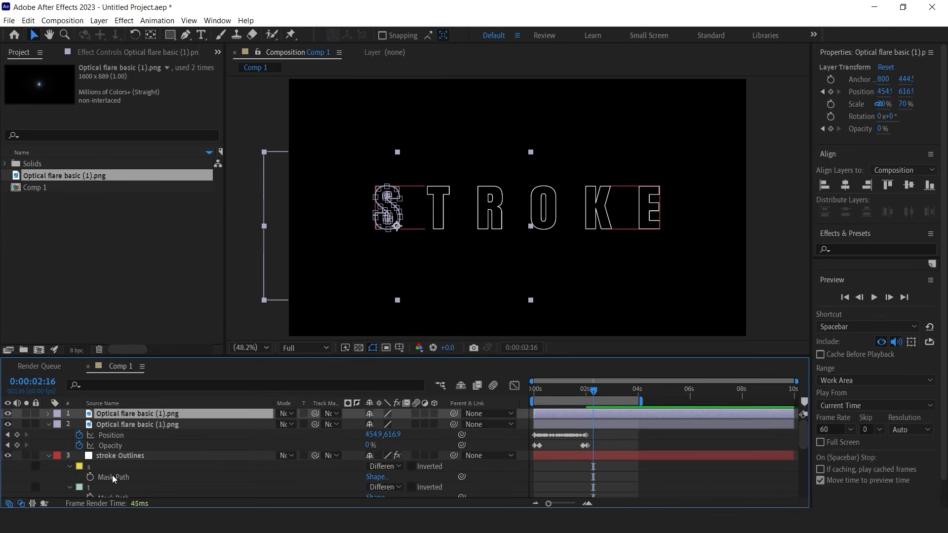
Step: Paste the next letters' mask paths into the duplicated flare layers' Position
{"action": "left_click", "coordinate": [119, 455]}
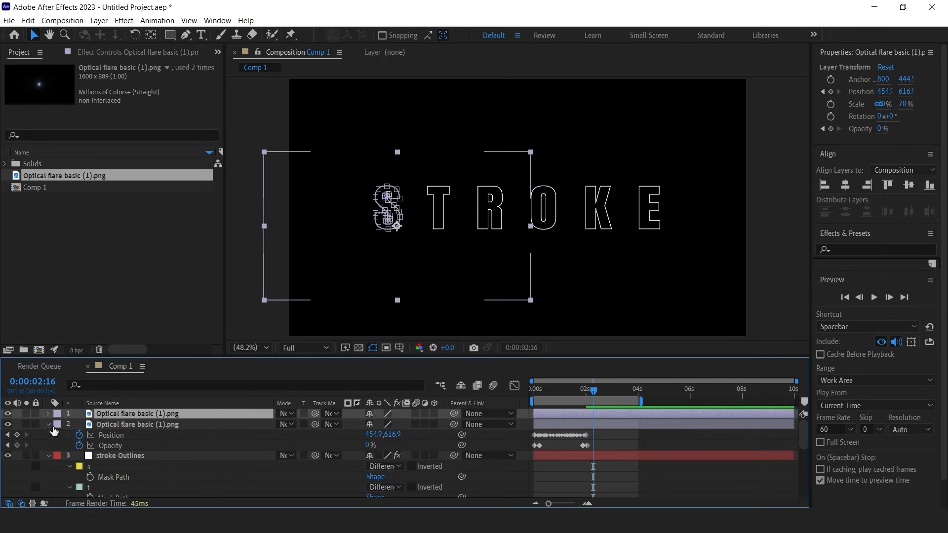
{"action": "left_click", "coordinate": [48, 414]}
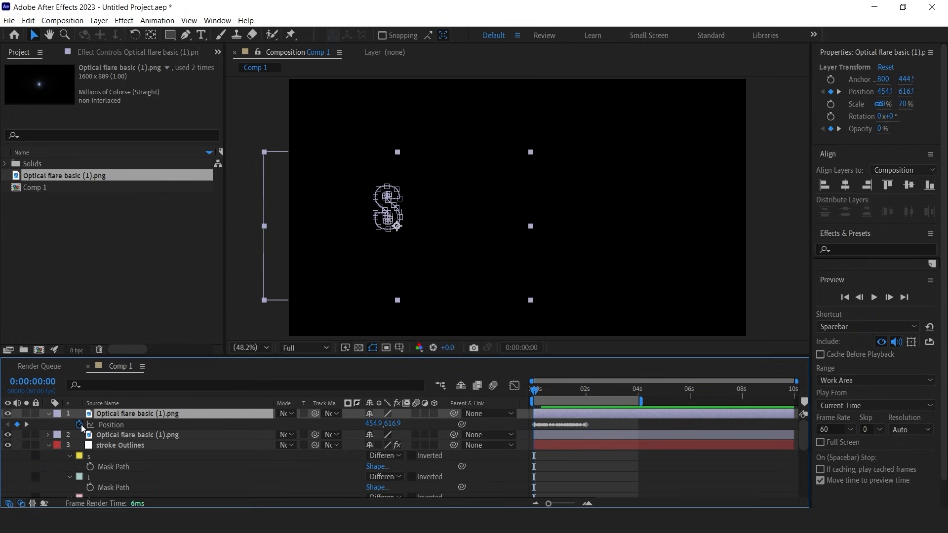
{"action": "left_click", "coordinate": [108, 425]}
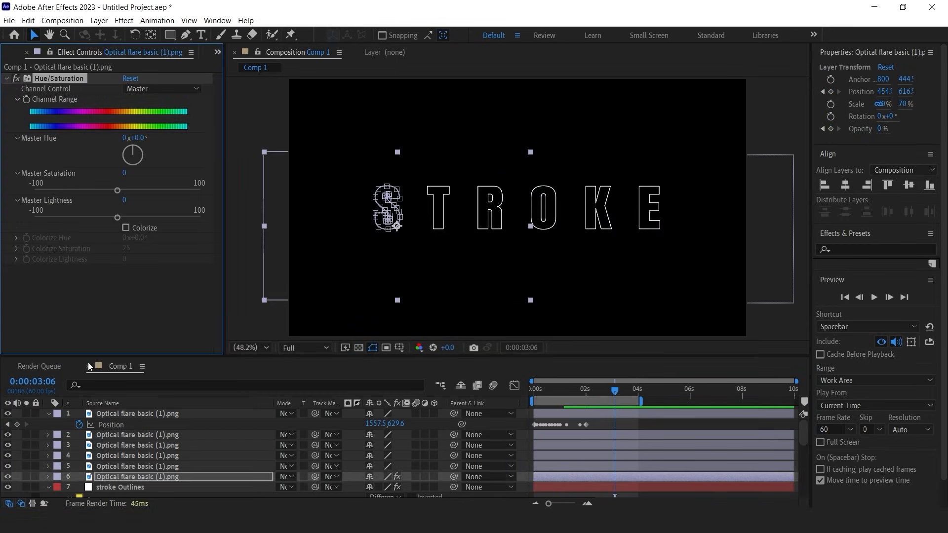
Step: Drag Hue/Saturation Master Hue to about +7° on one flare layer
{"action": "left_click_drag", "start_coordinate": [135, 137], "coordinate": [145, 137]}
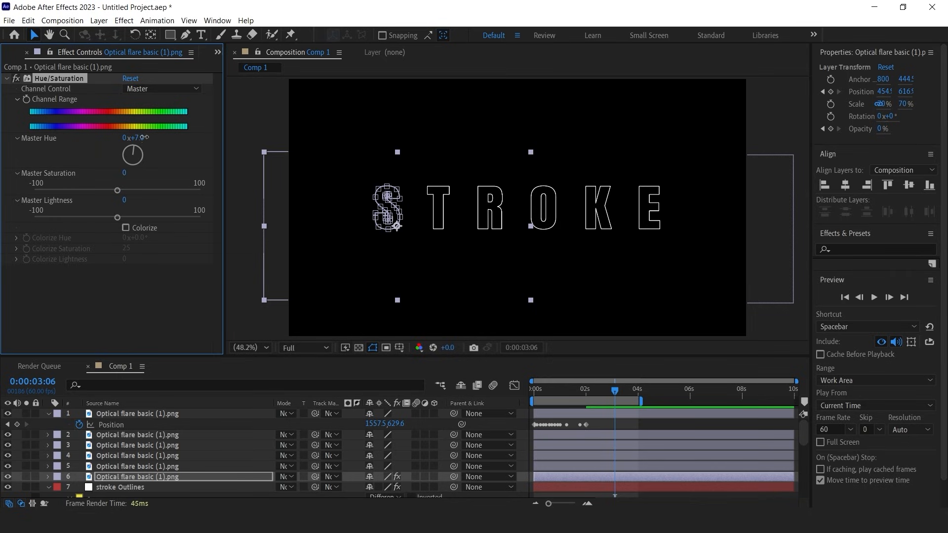